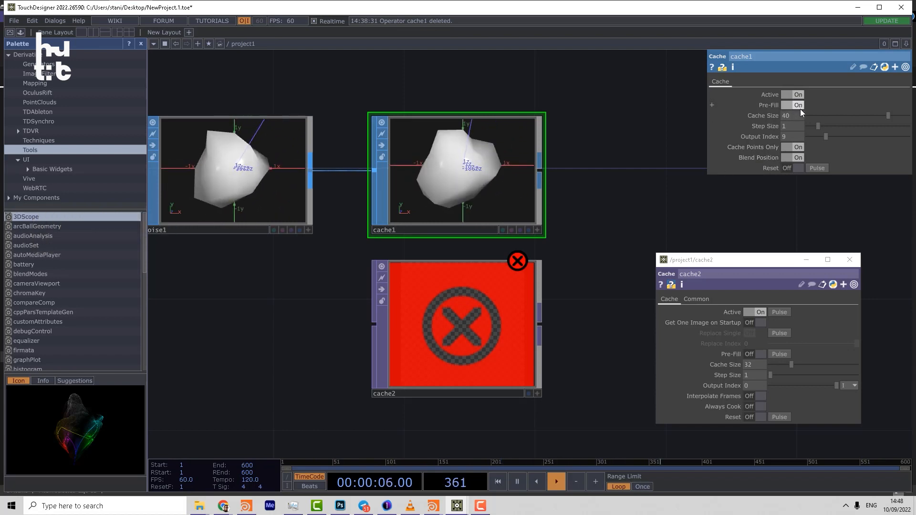
Step: Switch cache1's Pre-Fill toggle from On to Off
click(791, 105)
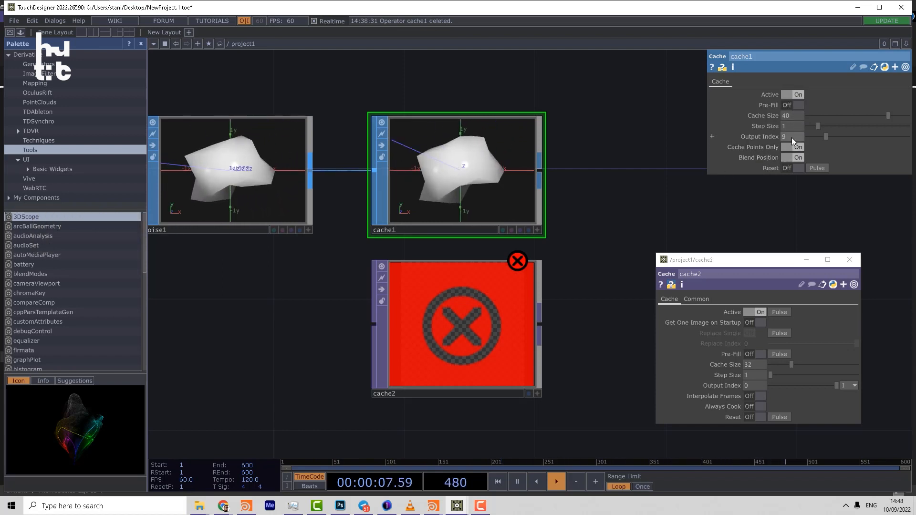
drag(785, 136, 784, 140)
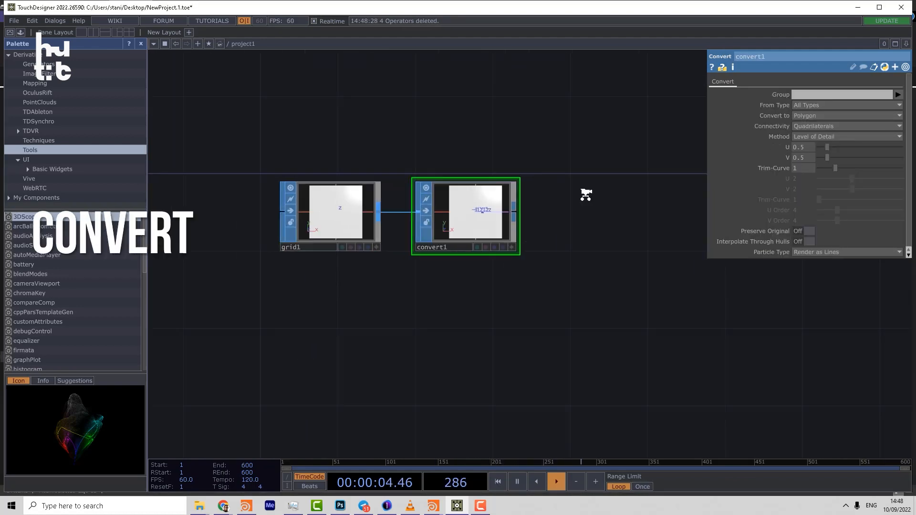
Step: Check convert1's From Type dropdown, leaving the source type unchanged
click(847, 116)
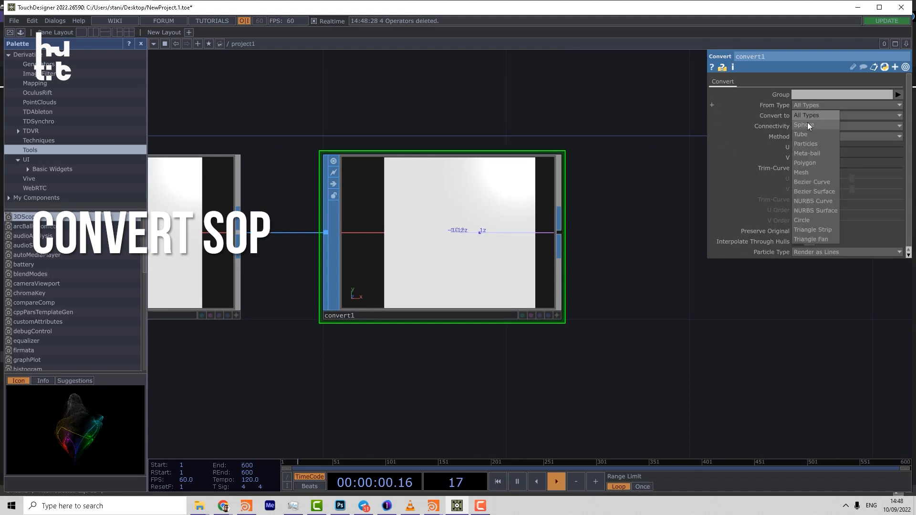
click(804, 162)
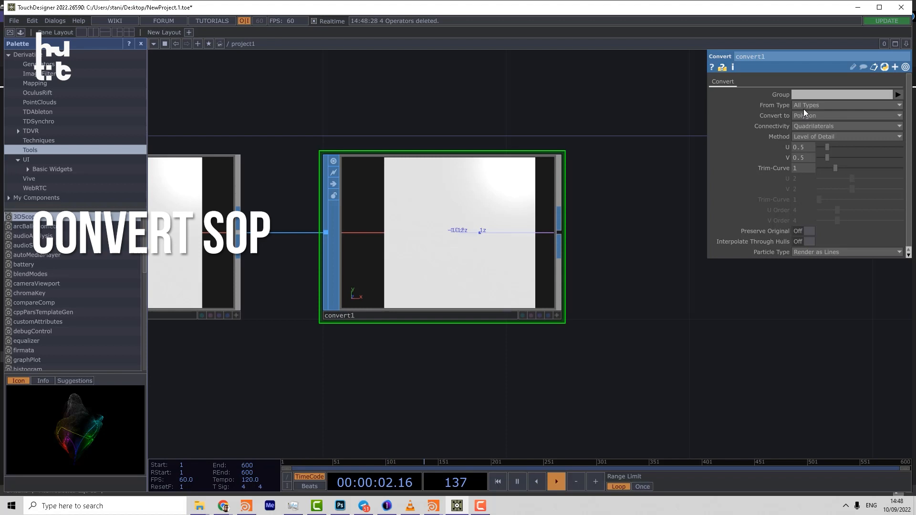
click(846, 115)
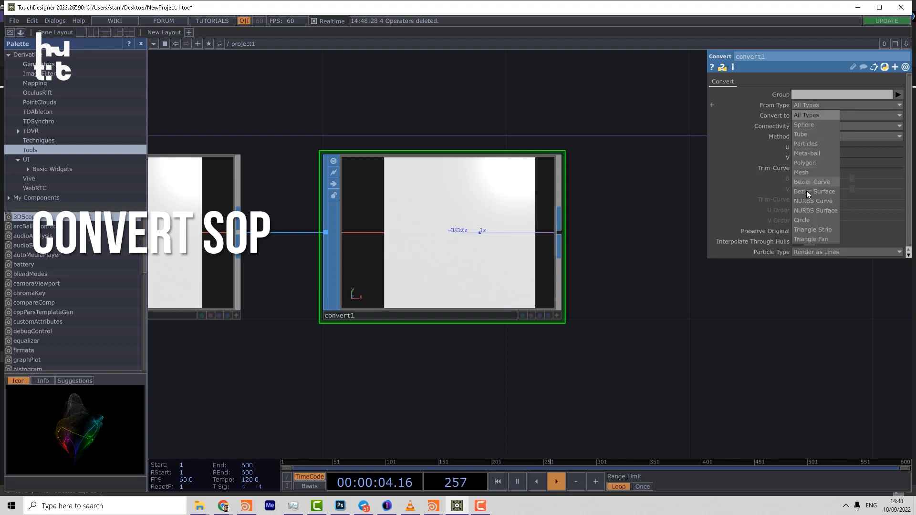
mouse_move(802, 230)
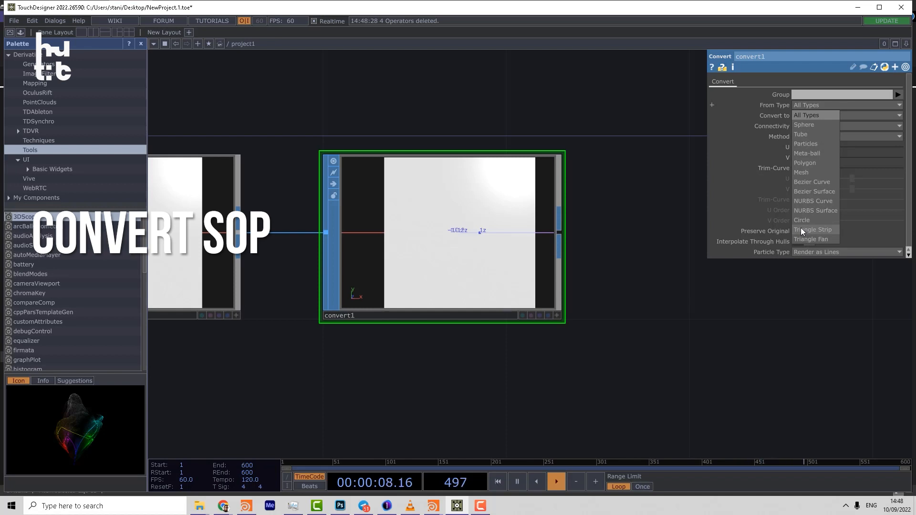
click(805, 162)
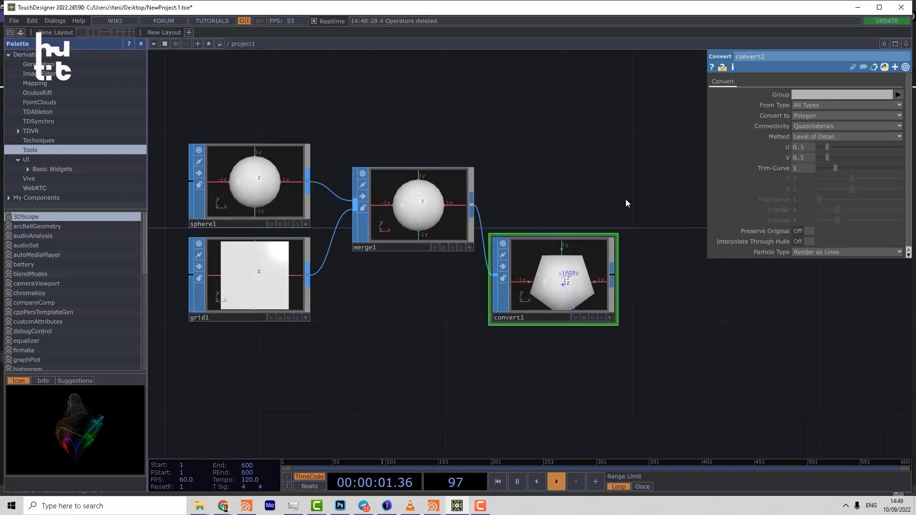
click(846, 115)
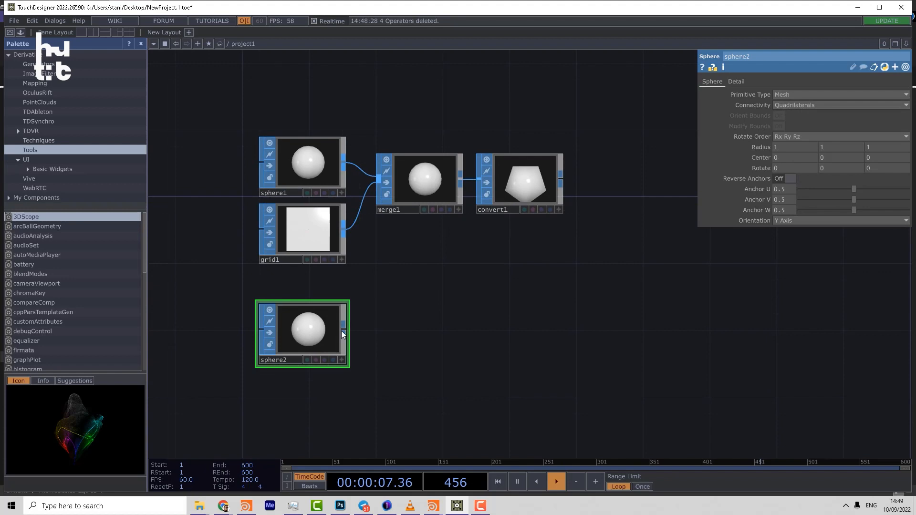
Step: Wire sphere2 into convert2, set Connectivity to Columns, and make sphere2 NURBS
drag(343, 330, 420, 350)
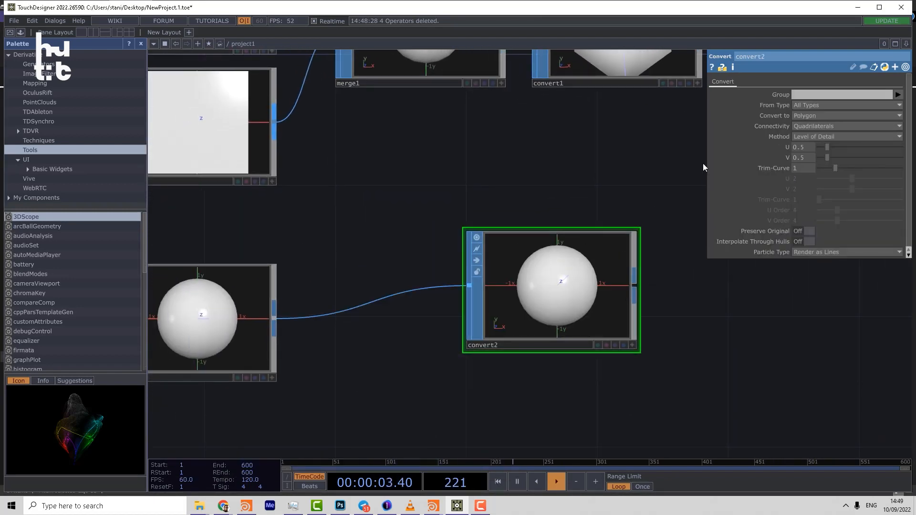
click(847, 126)
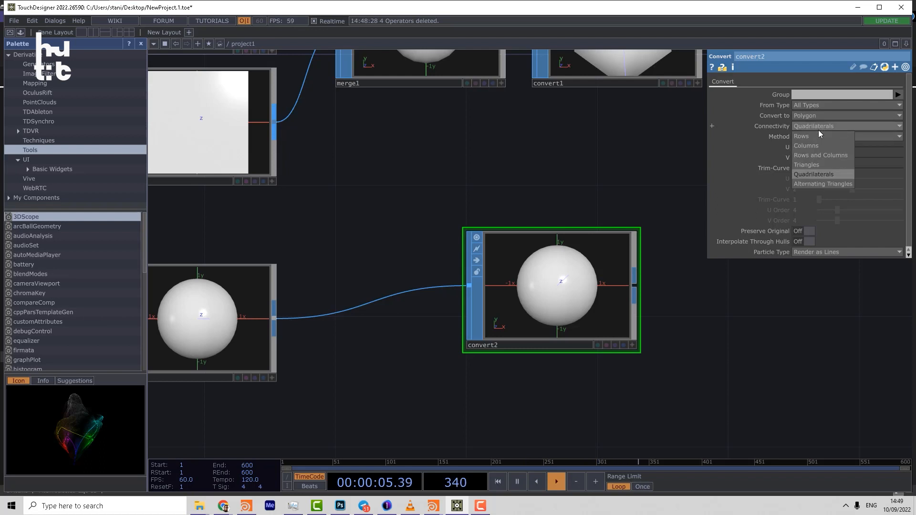
click(801, 135)
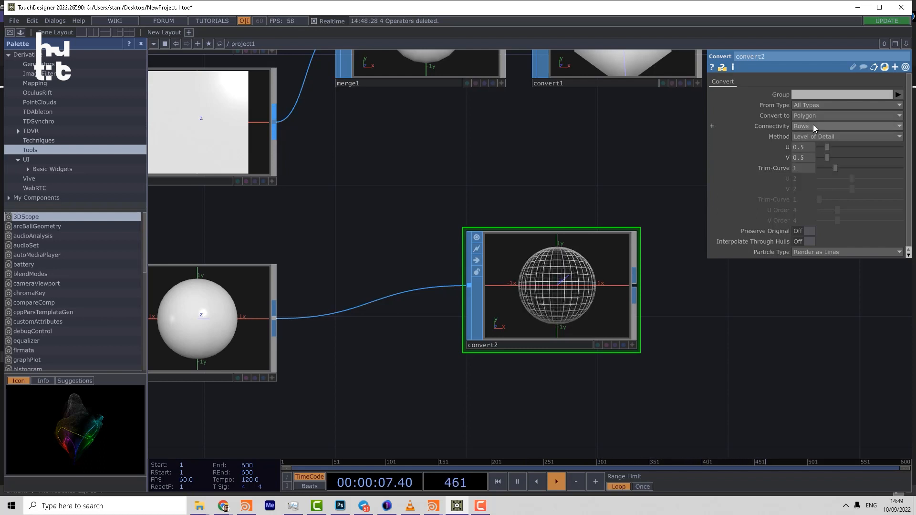
click(846, 126)
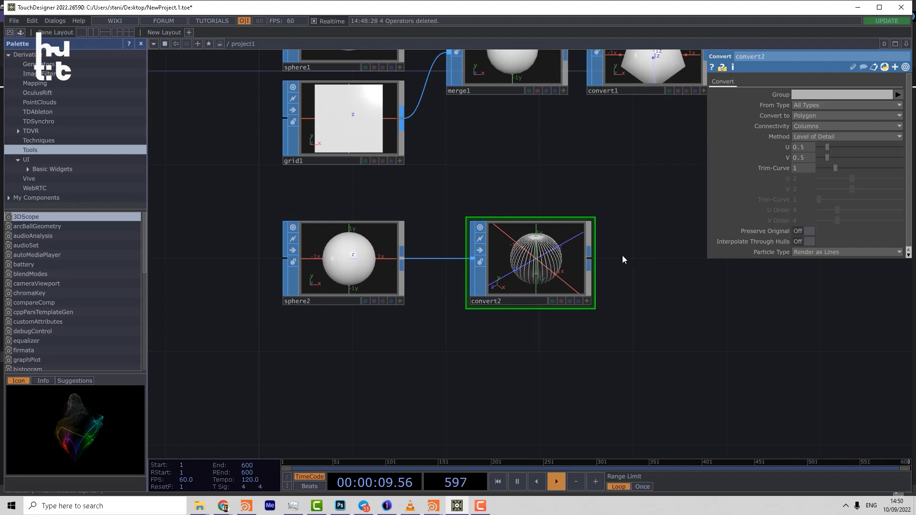
drag(824, 147, 828, 147)
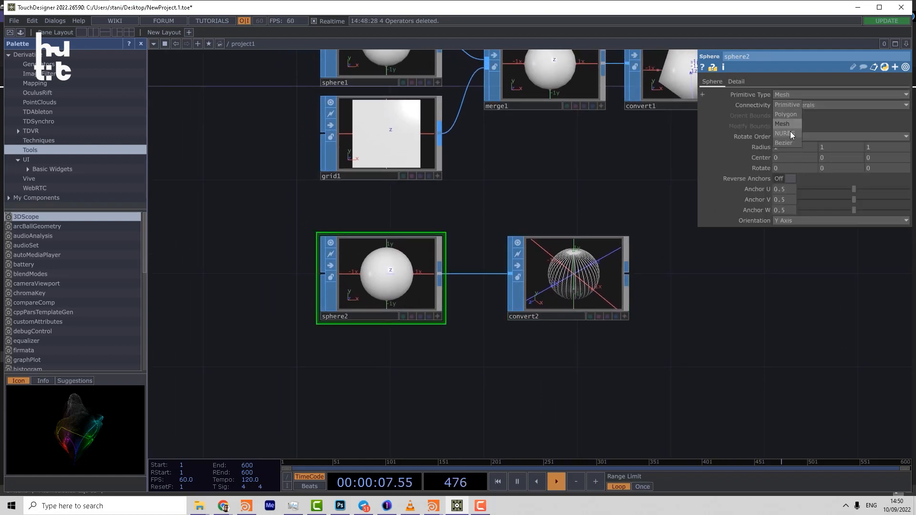
click(783, 133)
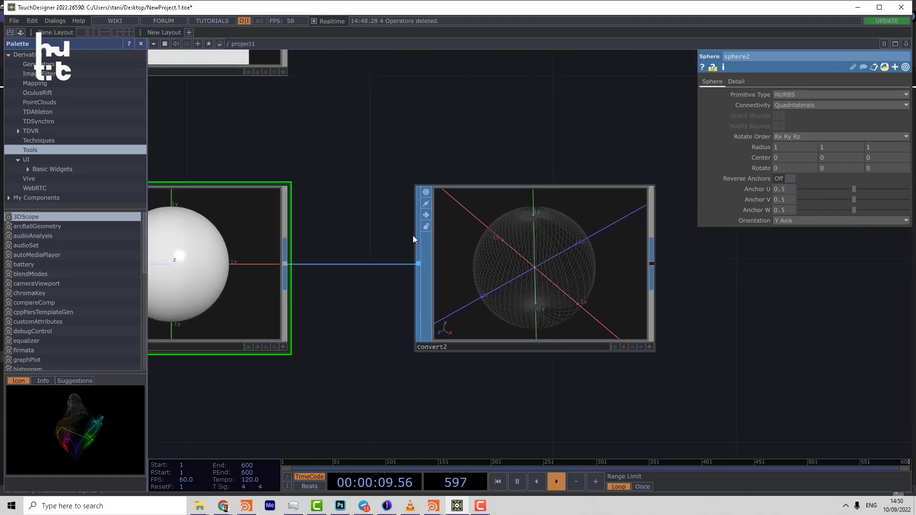
click(839, 94)
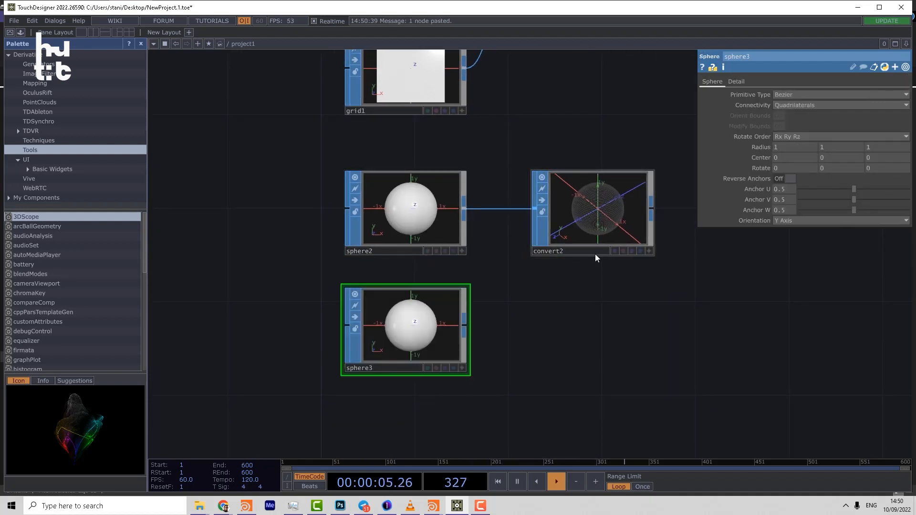
Step: Set sphere3's Primitive Type to Polygon and convert3 to Particles Per Point
click(840, 94)
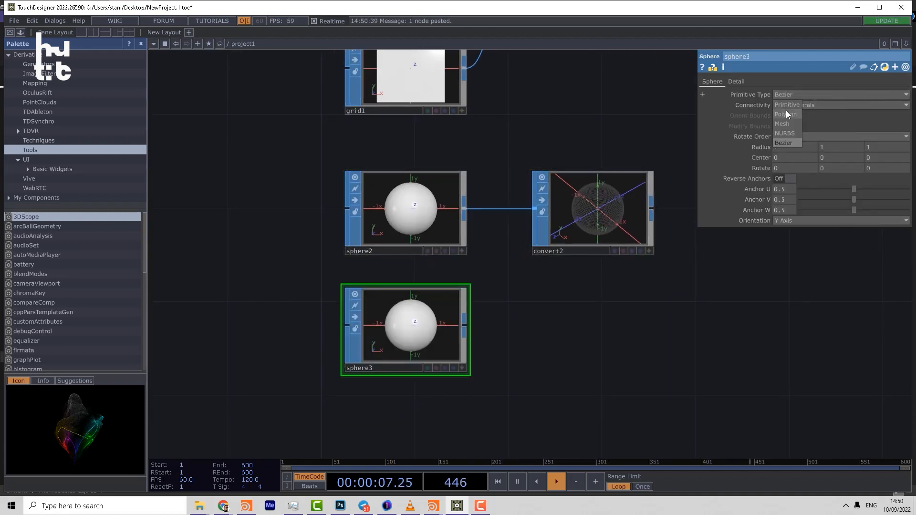
click(783, 114)
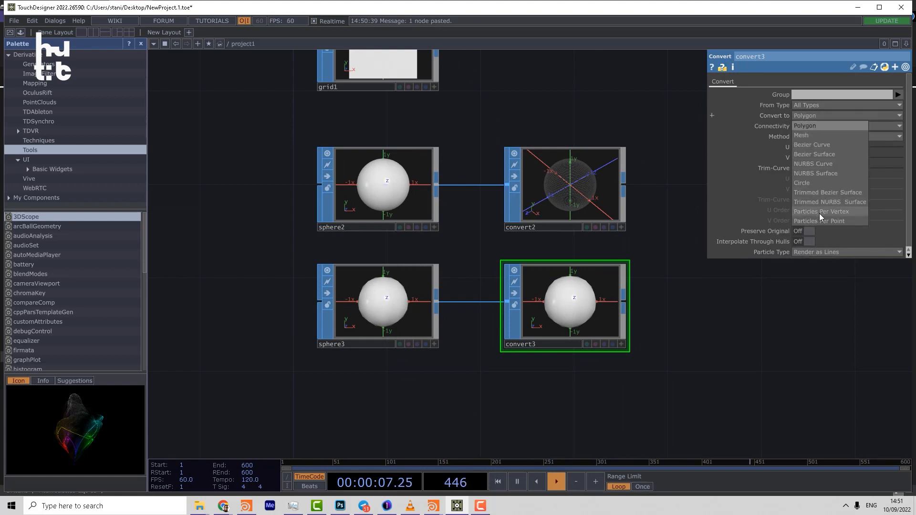
click(818, 221)
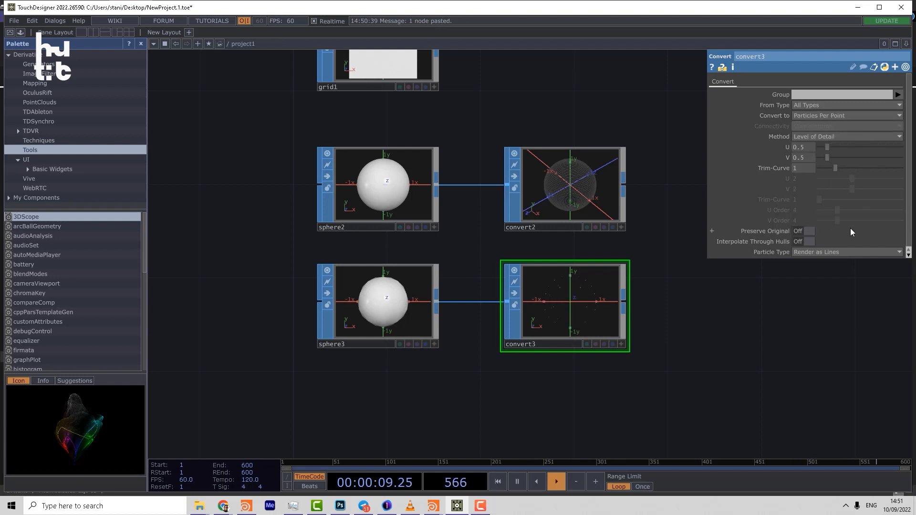
click(377, 304)
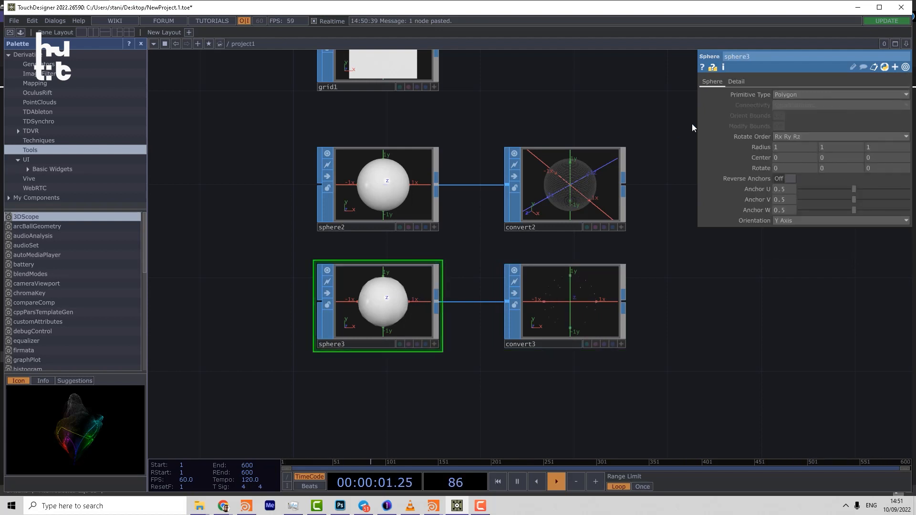
click(736, 81)
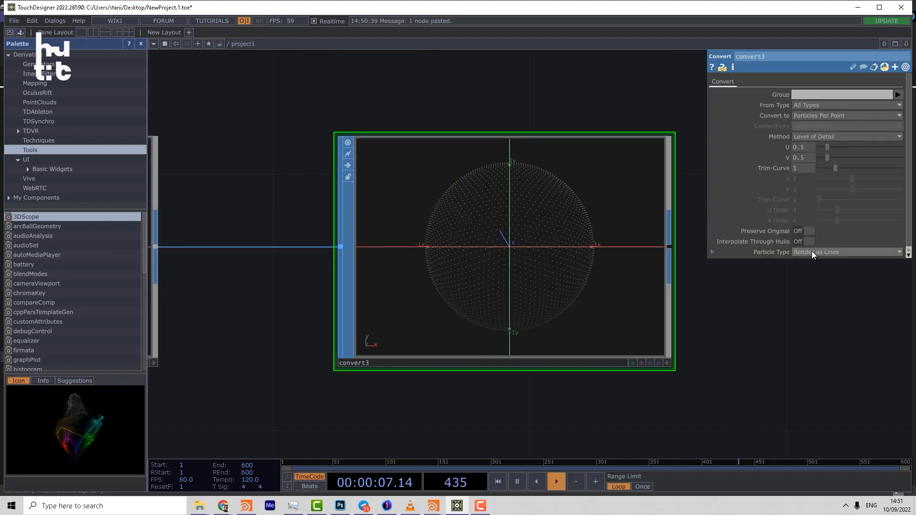
Step: Set convert3's Particle Type to Render as Point Sprites
click(846, 252)
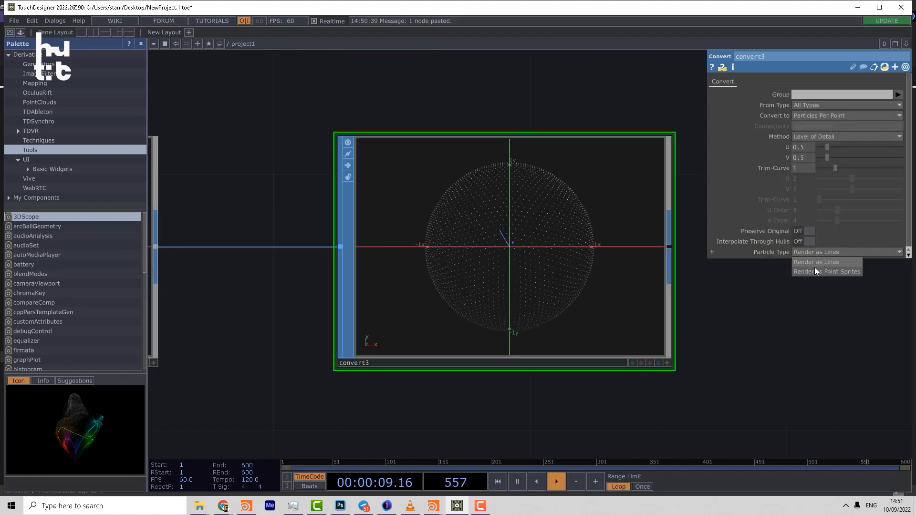
click(827, 271)
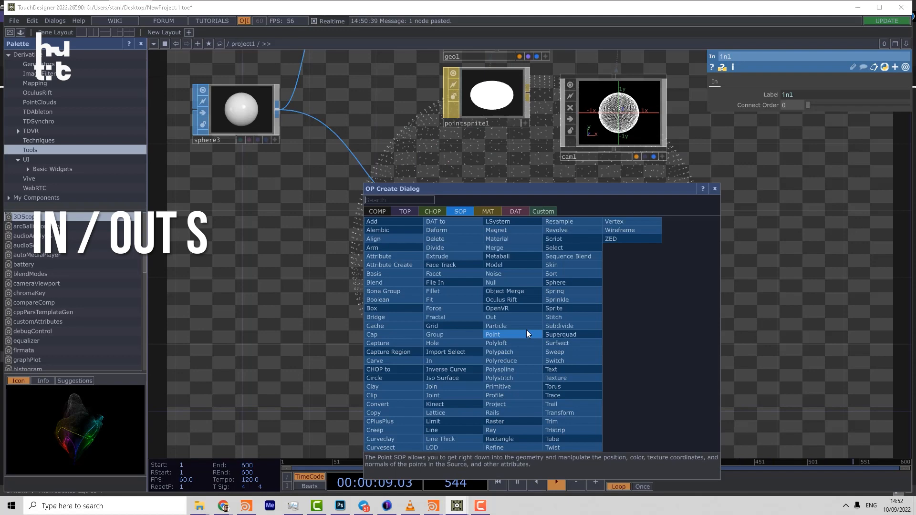
Step: Create the in1 and Out SOPs from the OP Create Dialog with 'o'
text(o)
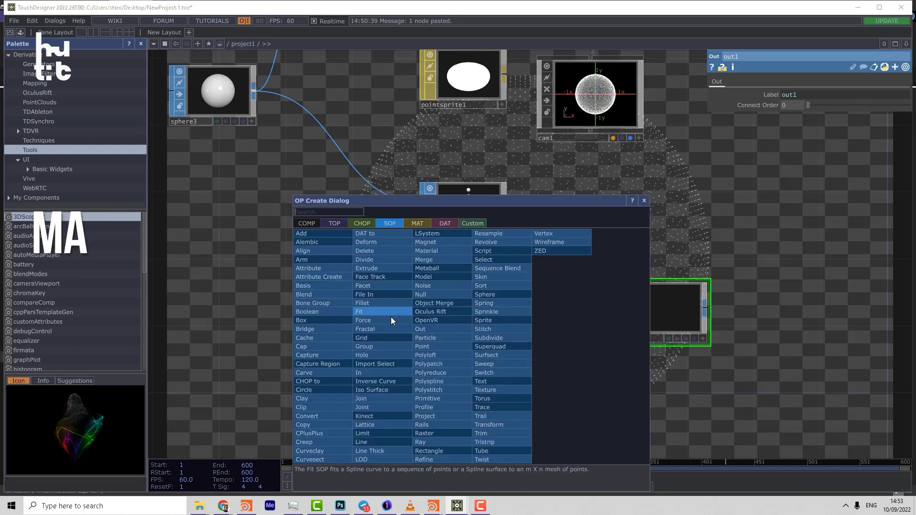
Step: Place a Material SOP, material1, below in1
text(m)
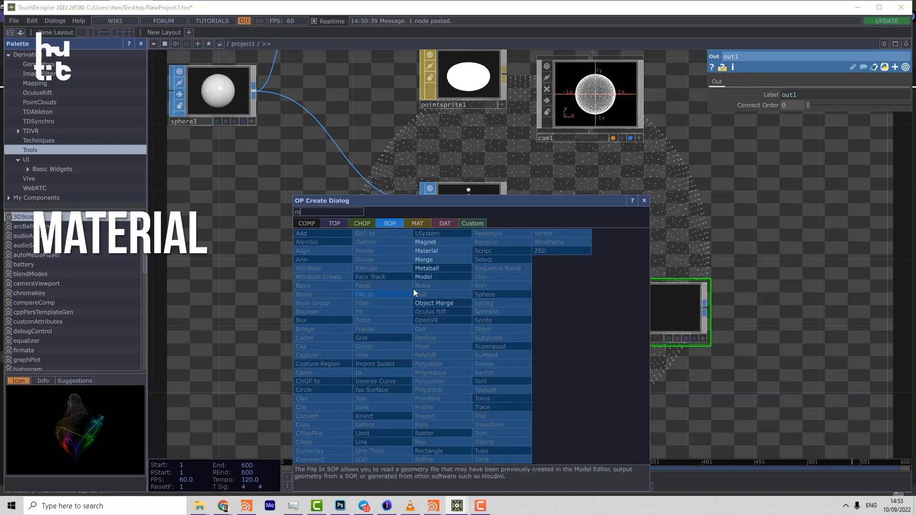
click(426, 250)
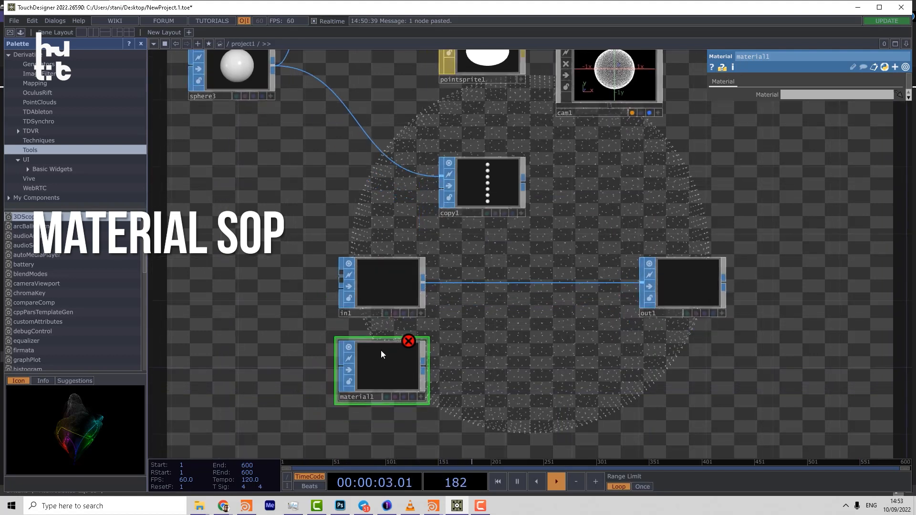
mouse_move(385, 354)
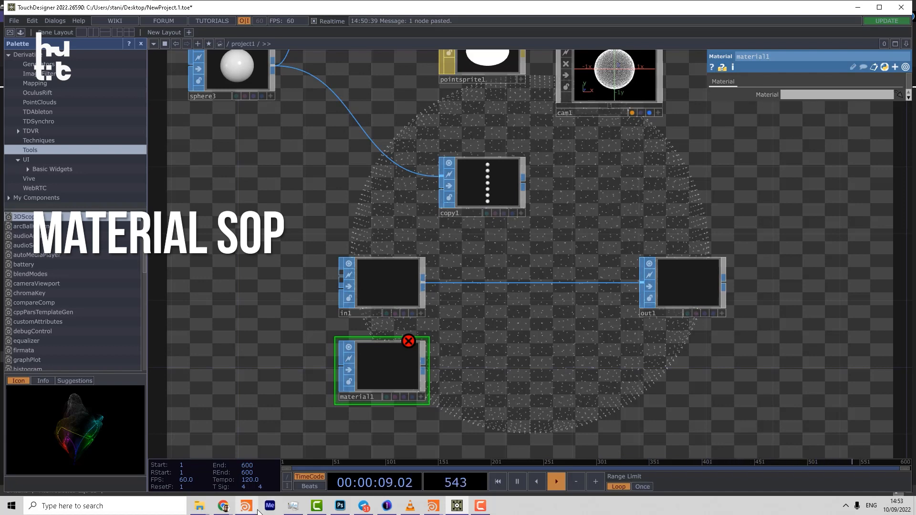
click(244, 505)
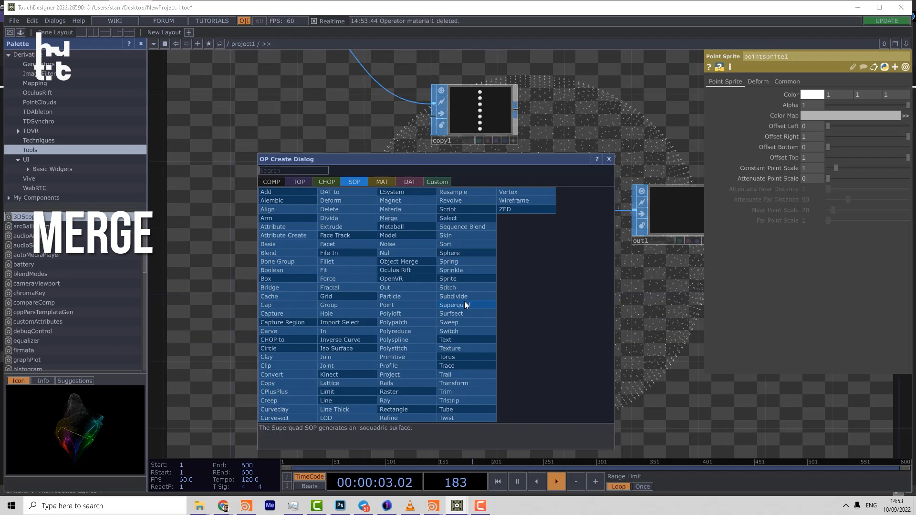
Step: Create merge2 and drag copy1 and convert3 into its SOPs parameter
text(m)
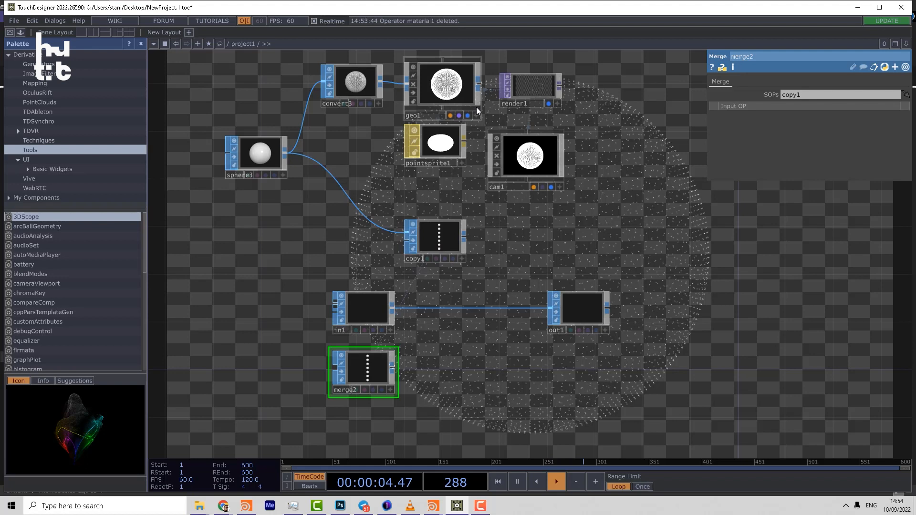
click(351, 84)
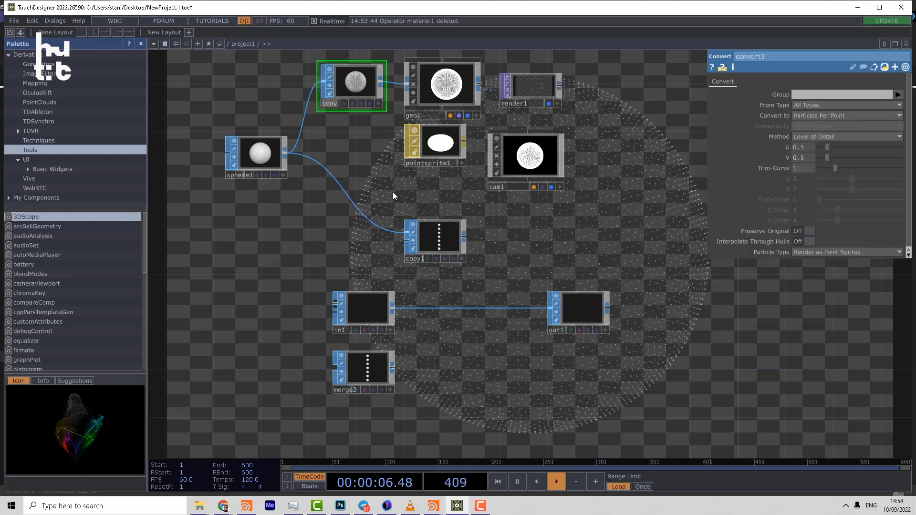
click(434, 240)
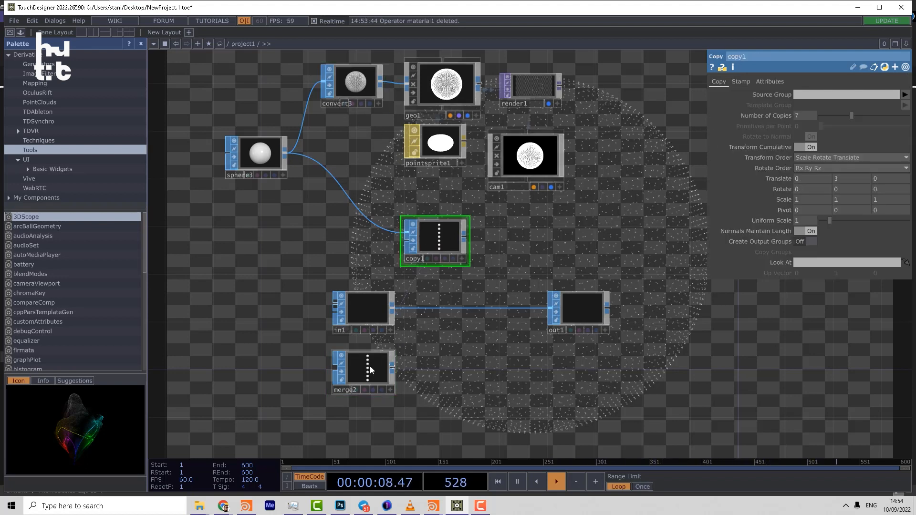
click(364, 370)
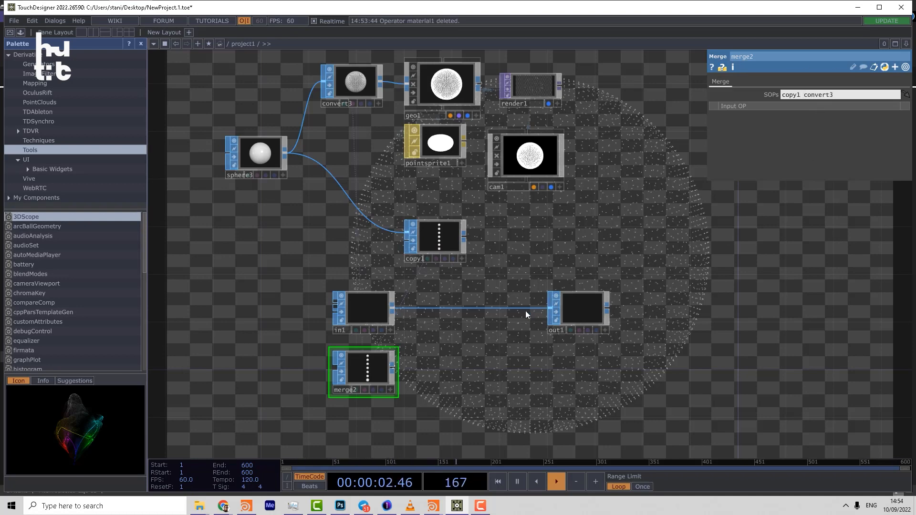
drag(362, 371, 588, 269)
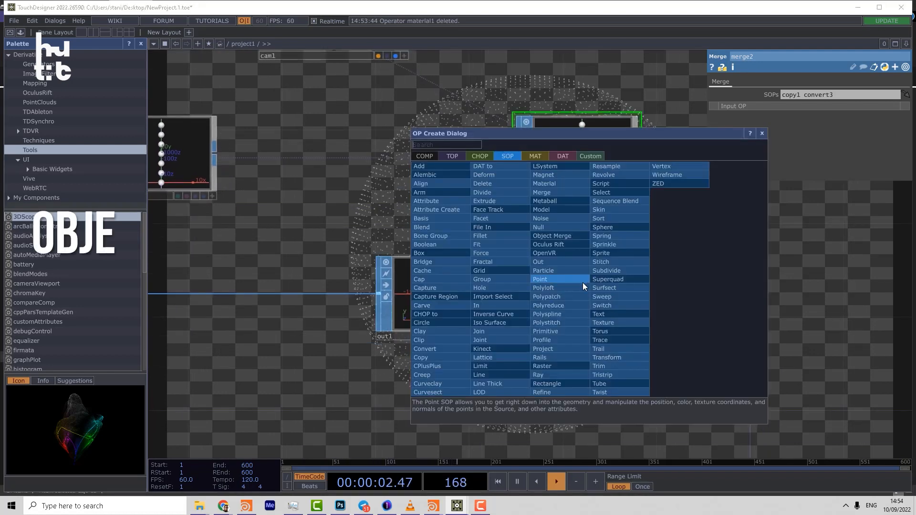
Step: Place objectmerge1 below merge2 and expand its SOP slots to three
text(ob)
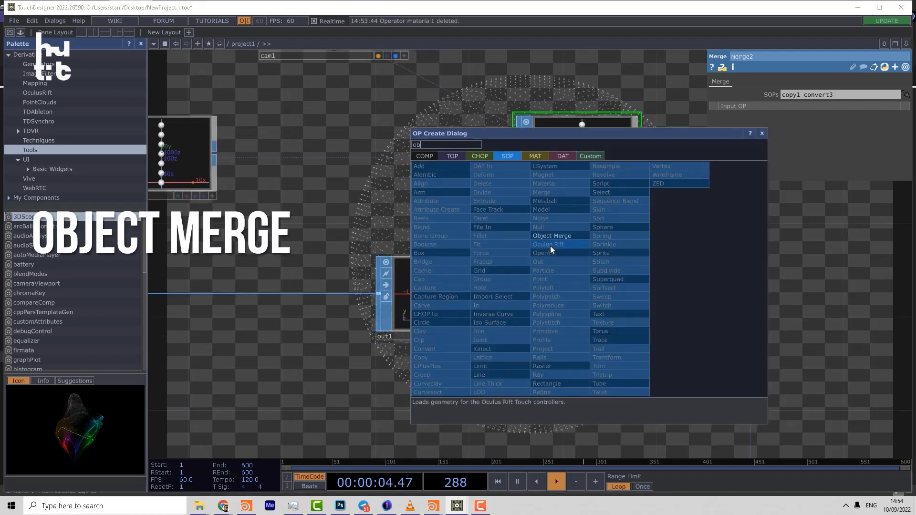
click(551, 236)
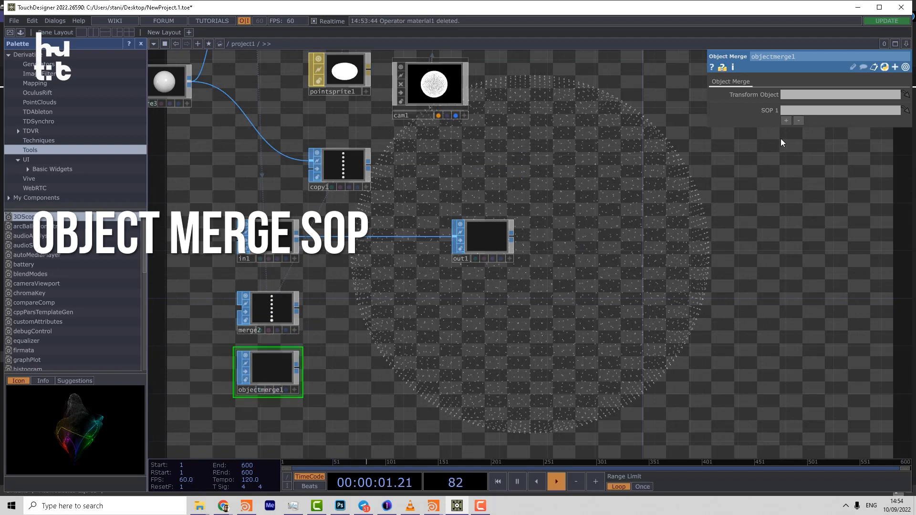
click(786, 120)
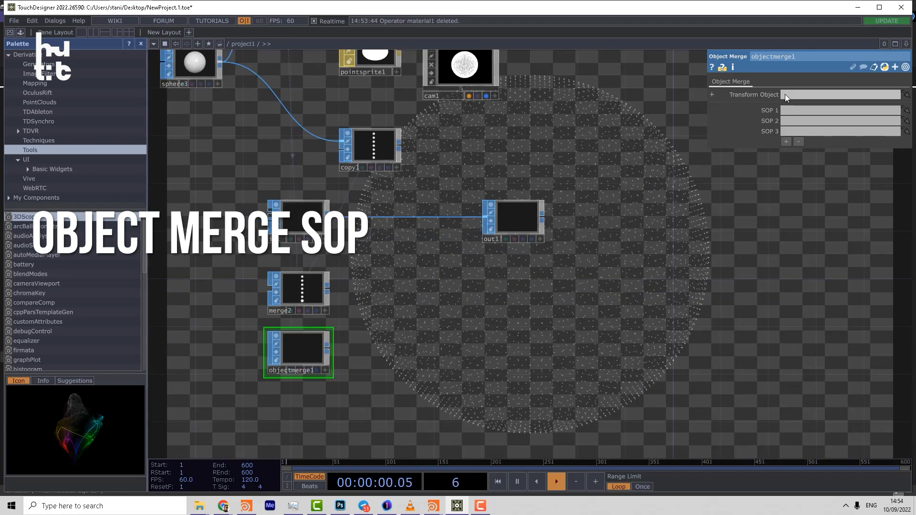
mouse_move(634, 176)
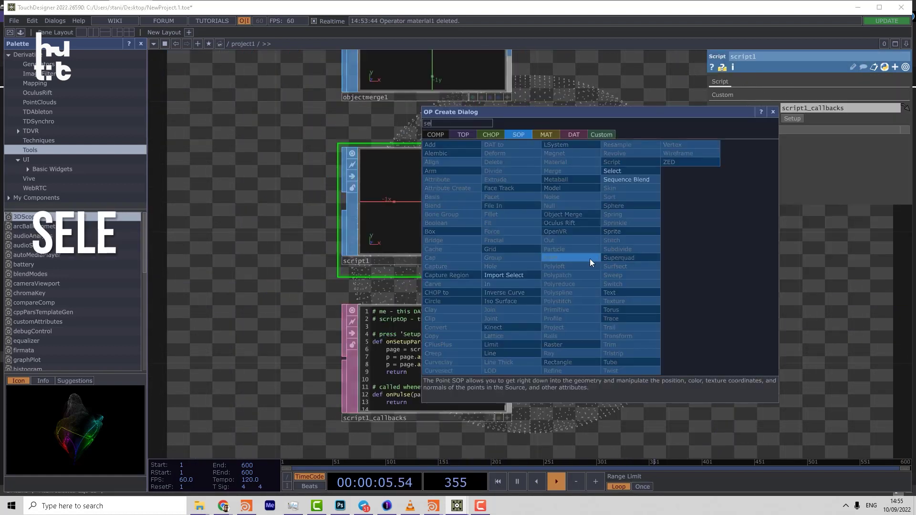
Step: Place a Select SOP from the OP Create Dialog into the network
click(611, 171)
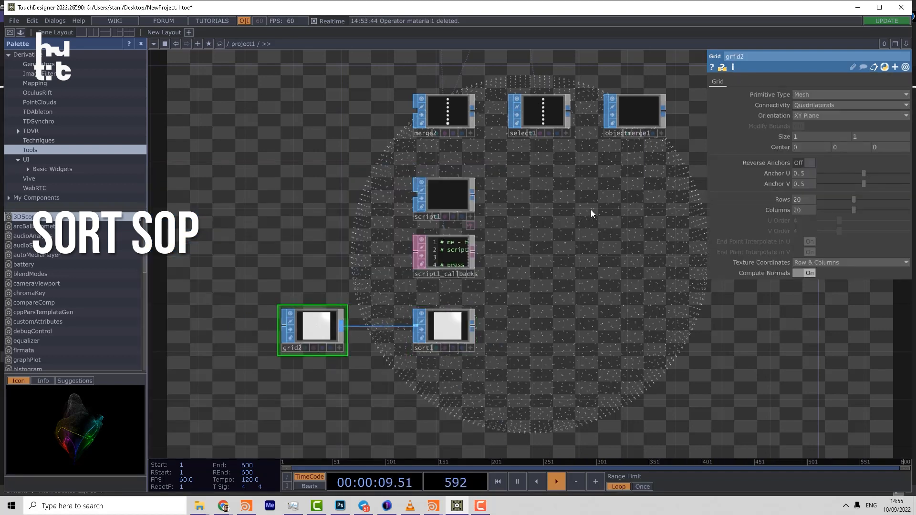
Step: Switch the grid to polygon primitives and display primitive numbers in the sort1 viewer
click(850, 104)
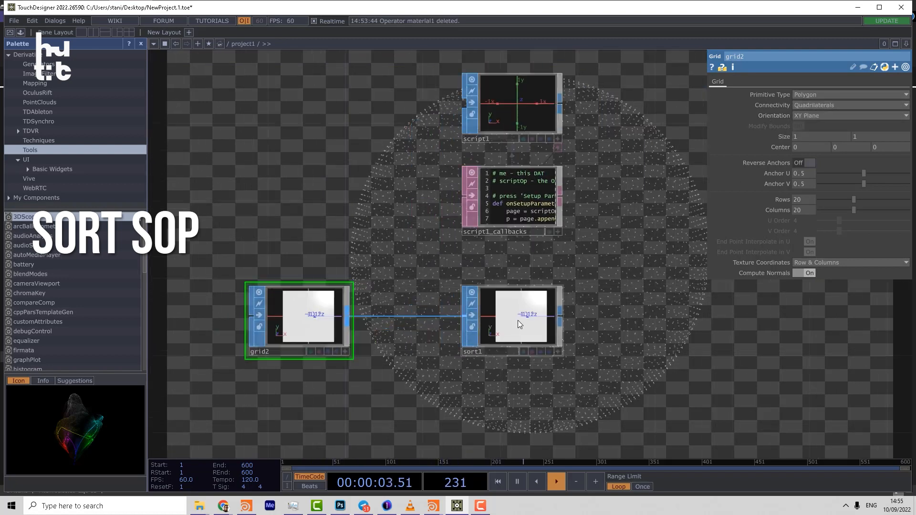
right_click(520, 322)
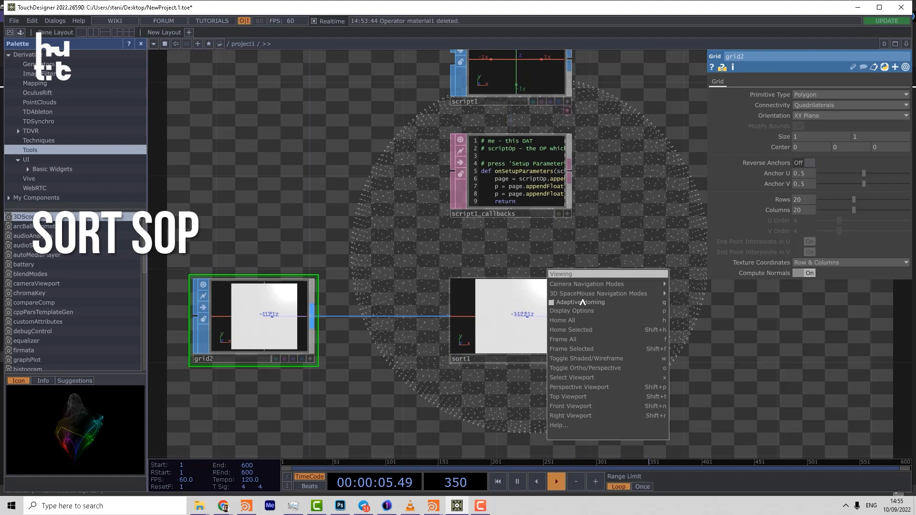
click(572, 311)
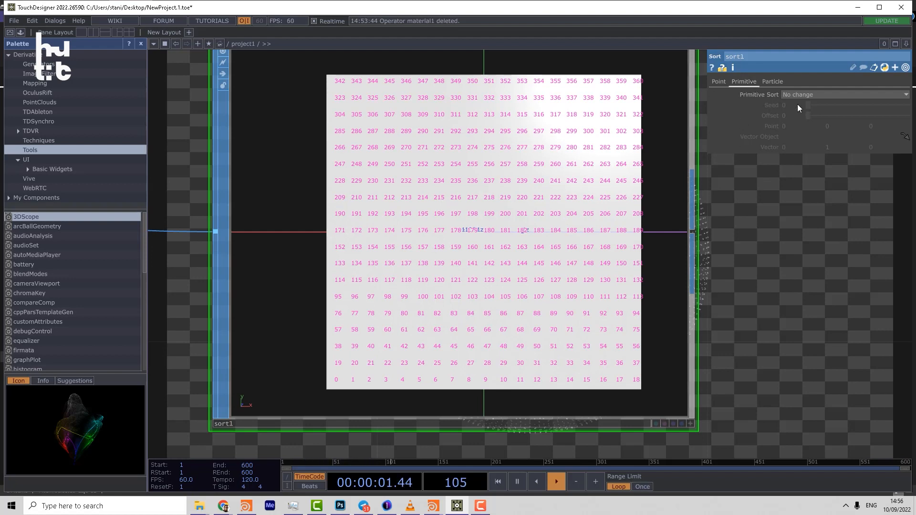
Step: Cycle sort1's Primitive Sort through By Type, Reverse, Random with a new seed, then Shift
click(845, 94)
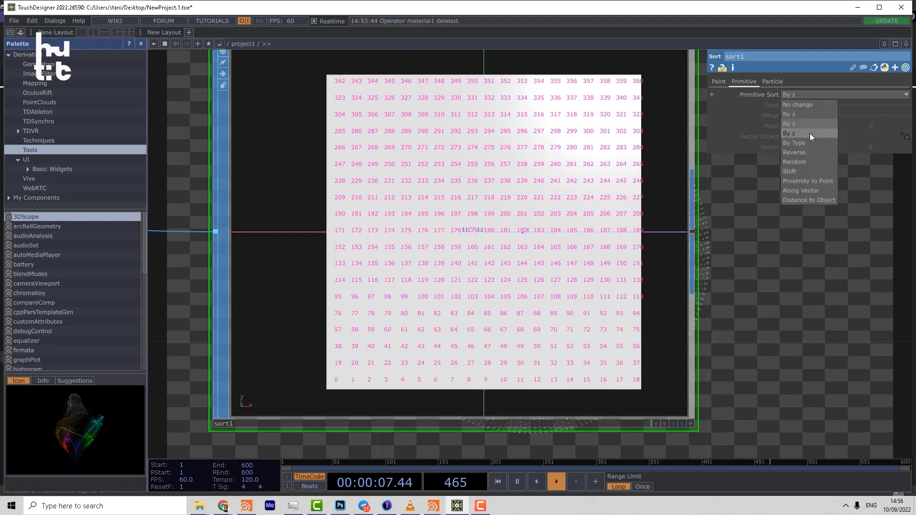
click(794, 143)
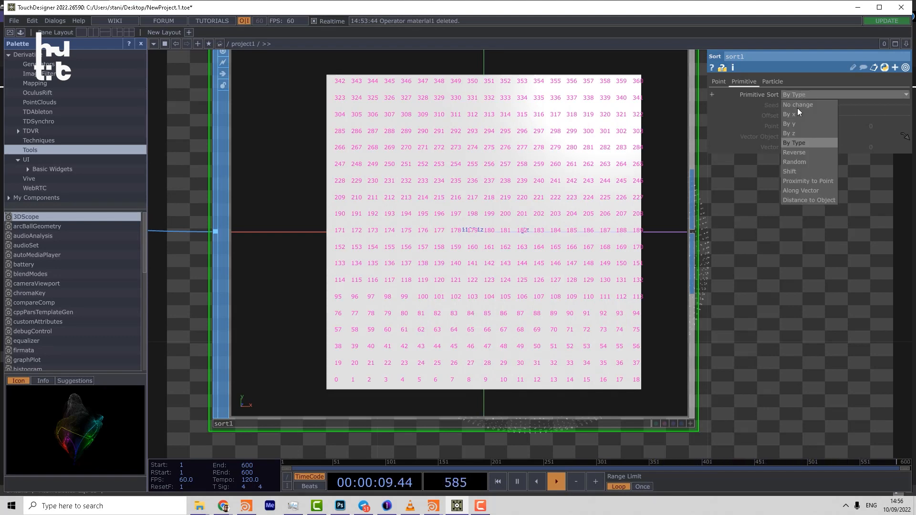
click(793, 152)
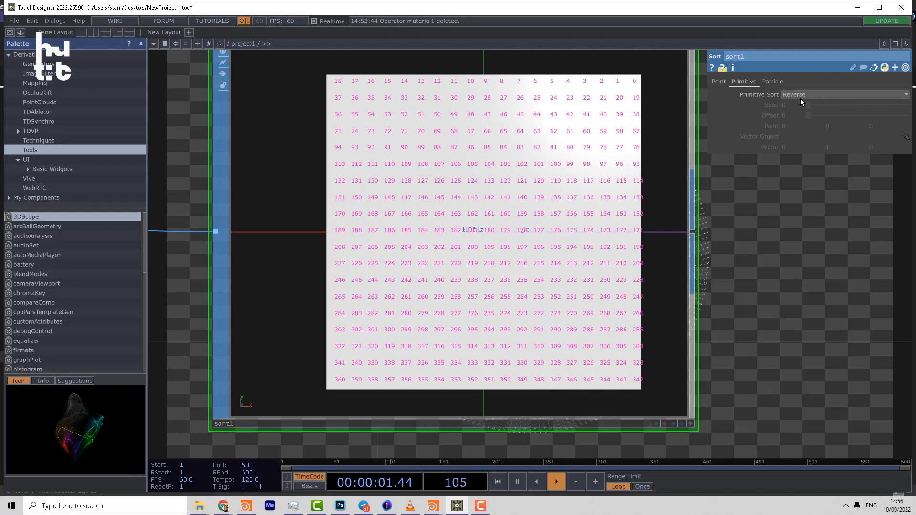
click(845, 94)
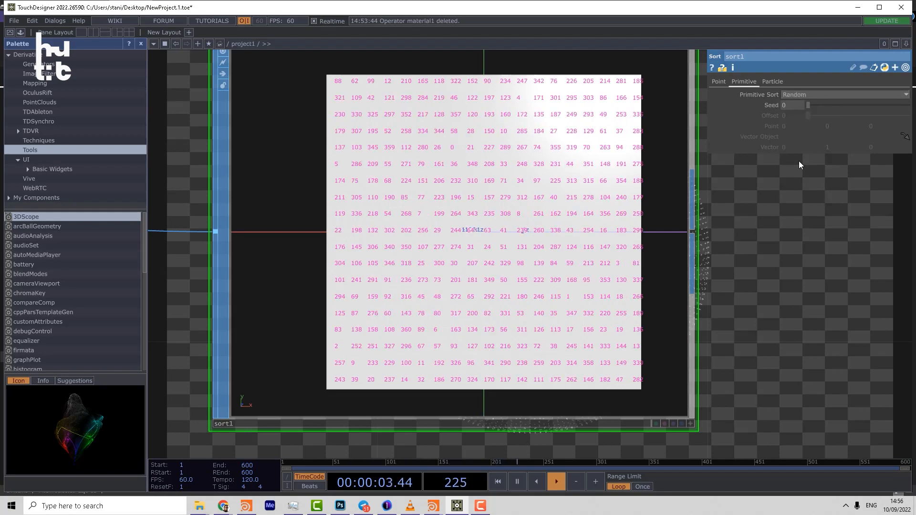
drag(809, 105, 818, 105)
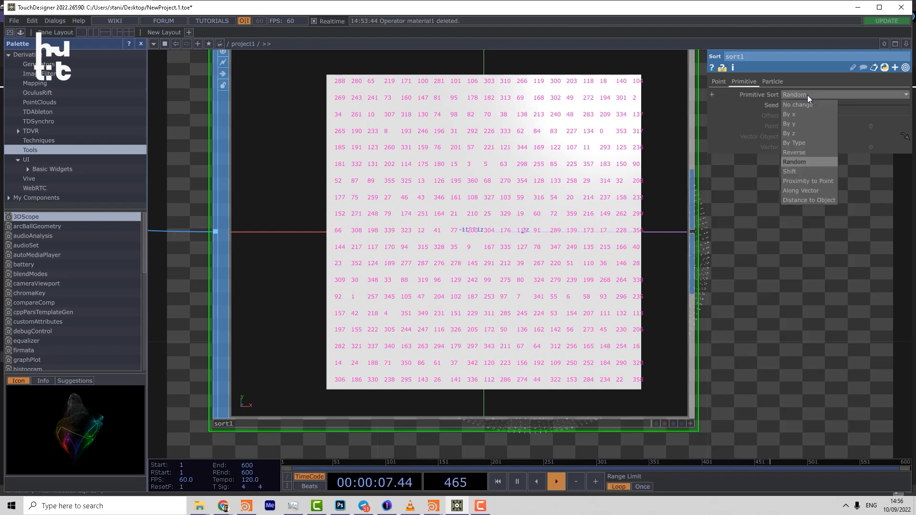
click(790, 171)
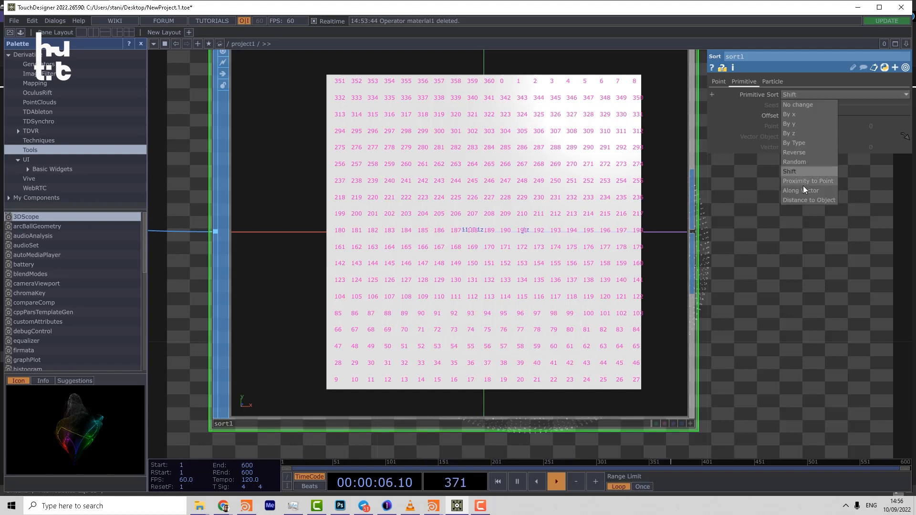
Step: Try Proximity to Point and Along Vector primitive sorts, then select Distance to Object
click(808, 181)
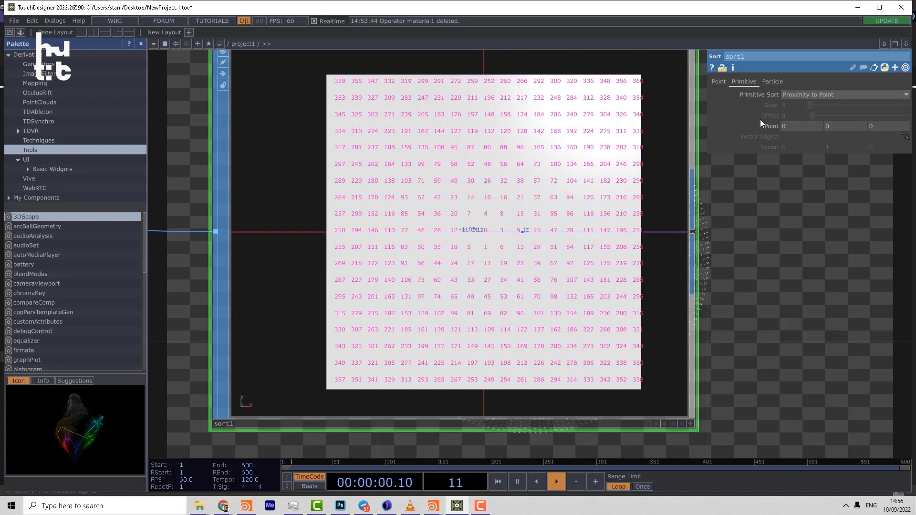
click(845, 94)
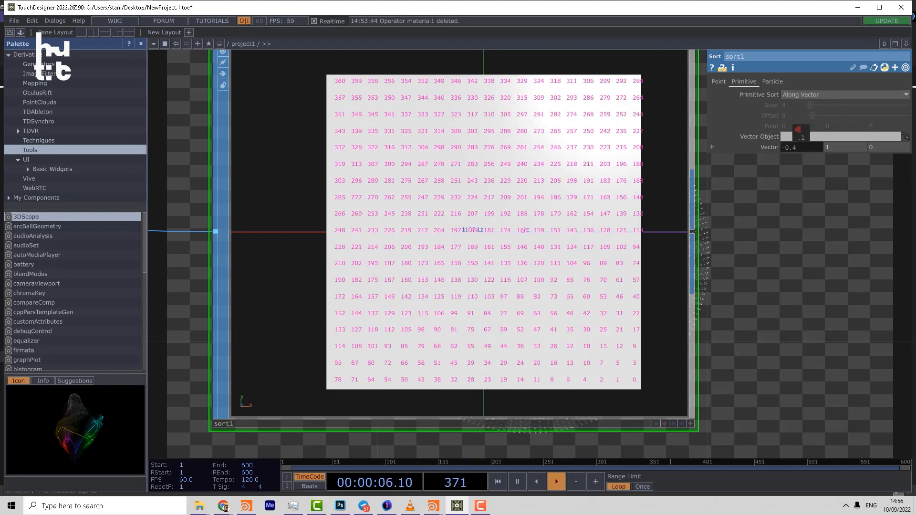
click(845, 95)
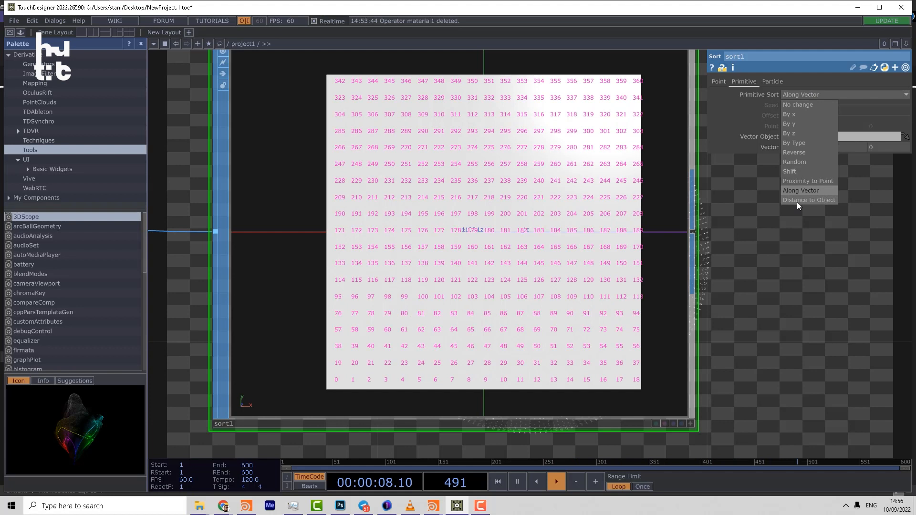
click(719, 81)
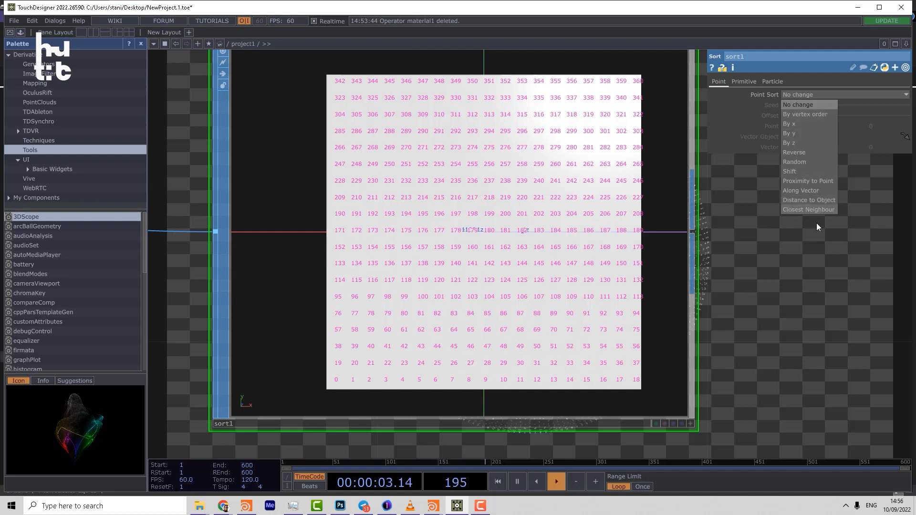
click(773, 81)
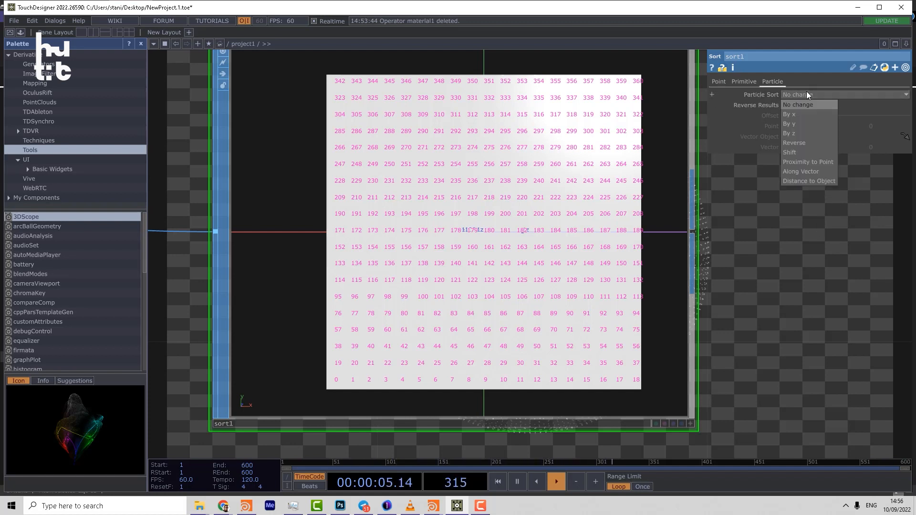
click(798, 104)
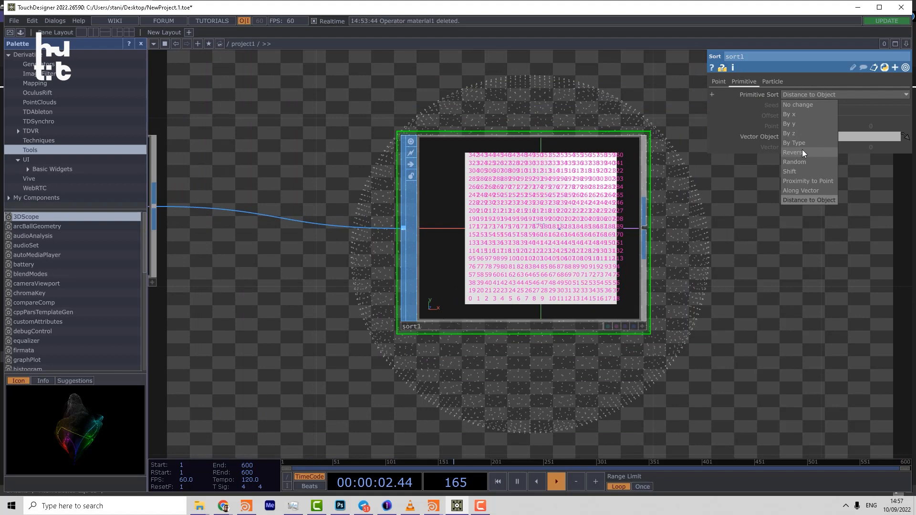
click(794, 161)
text(d)
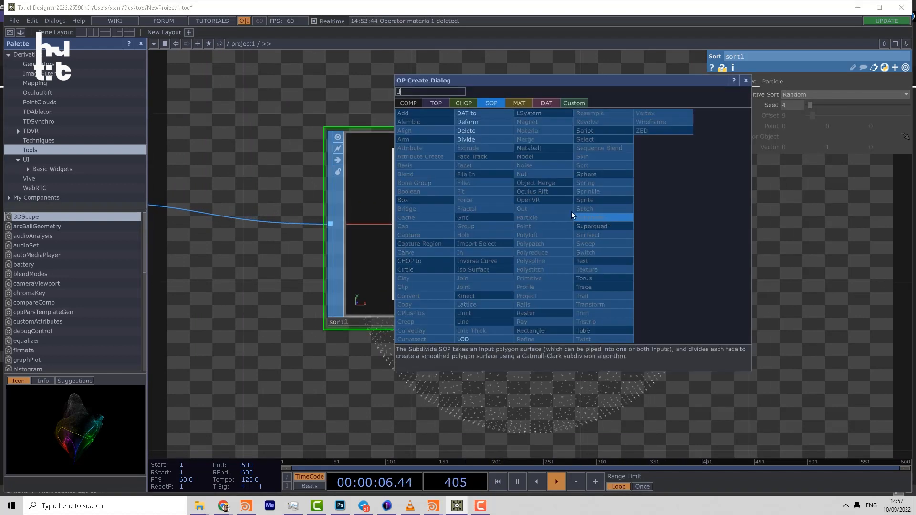
mouse_move(474, 153)
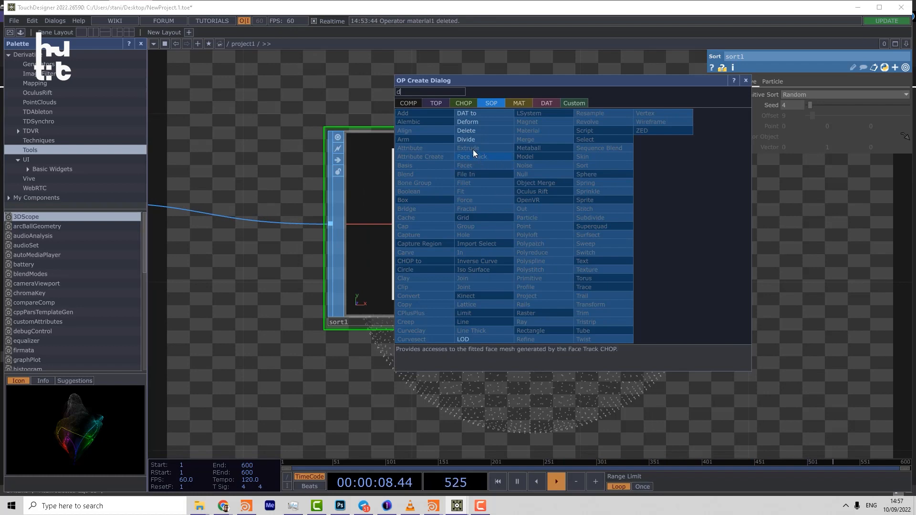
Step: Place a Delete SOP after sort1 and turn on Use Number on its Number page
click(466, 130)
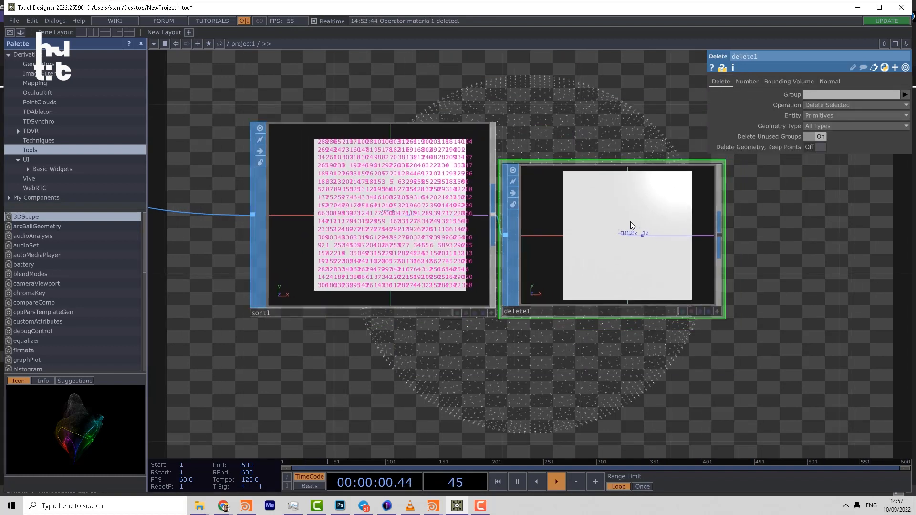
click(747, 81)
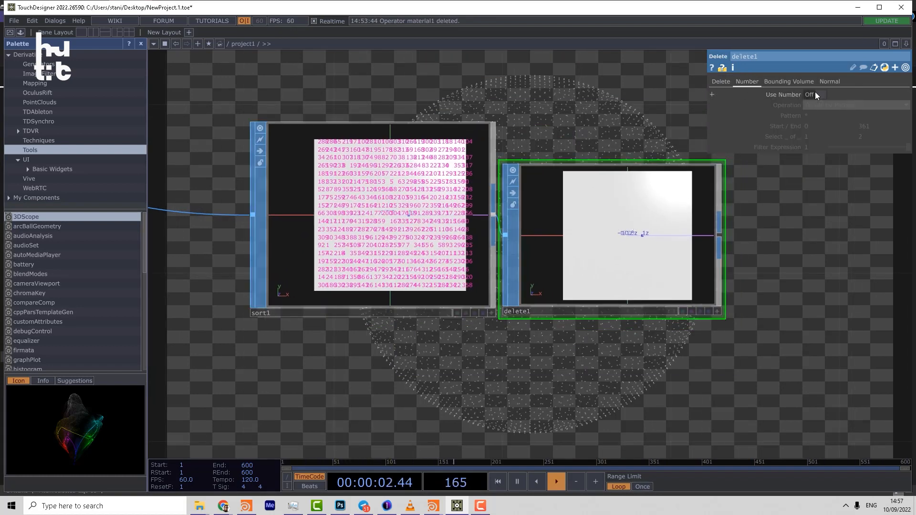
click(813, 95)
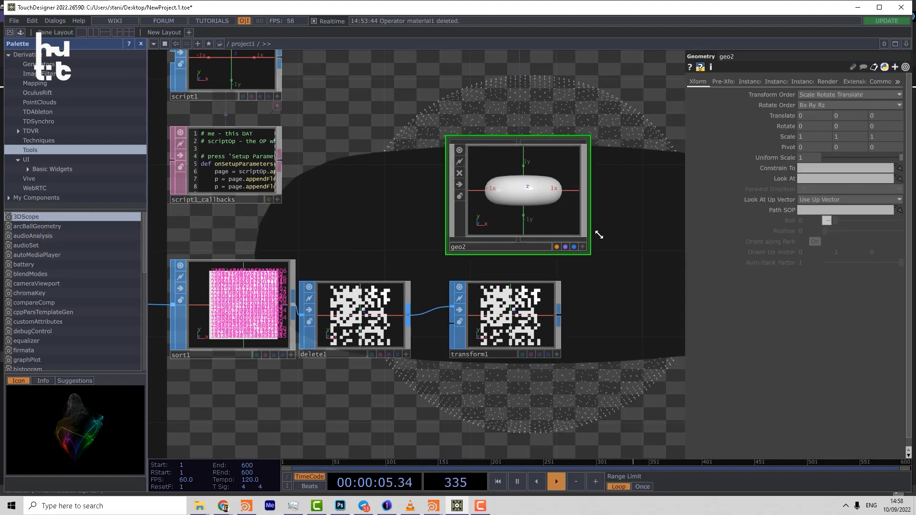
Step: Select transform1 to show its default translate, rotate and scale parameters
click(510, 316)
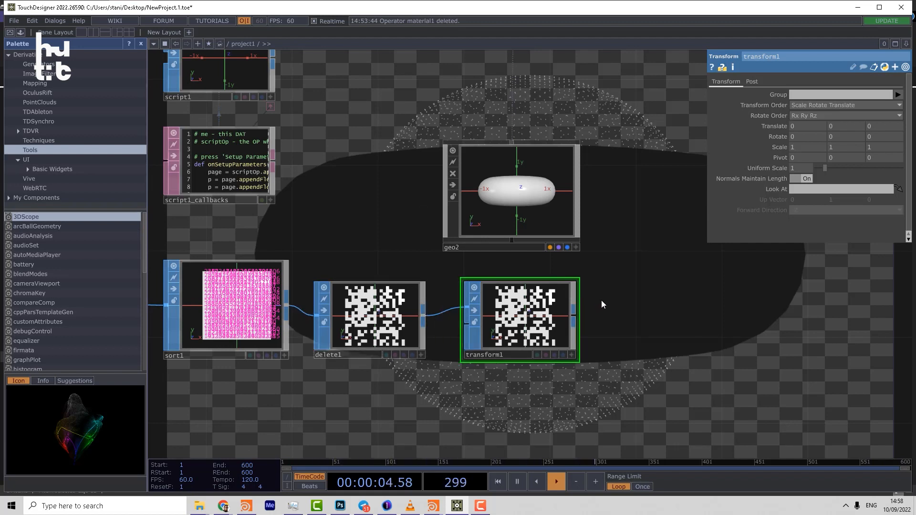
Step: Review the Transform SOP's Post page, return to the Transform page, and select geo2
click(751, 81)
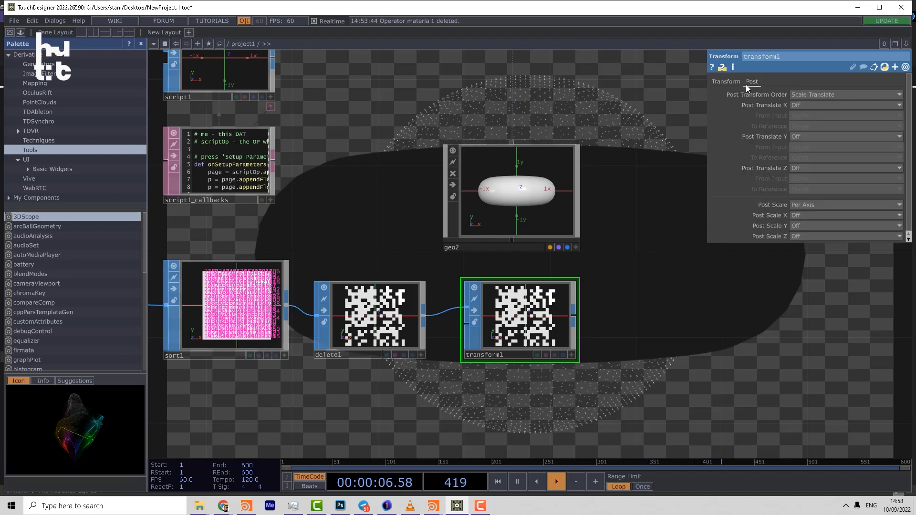
click(724, 81)
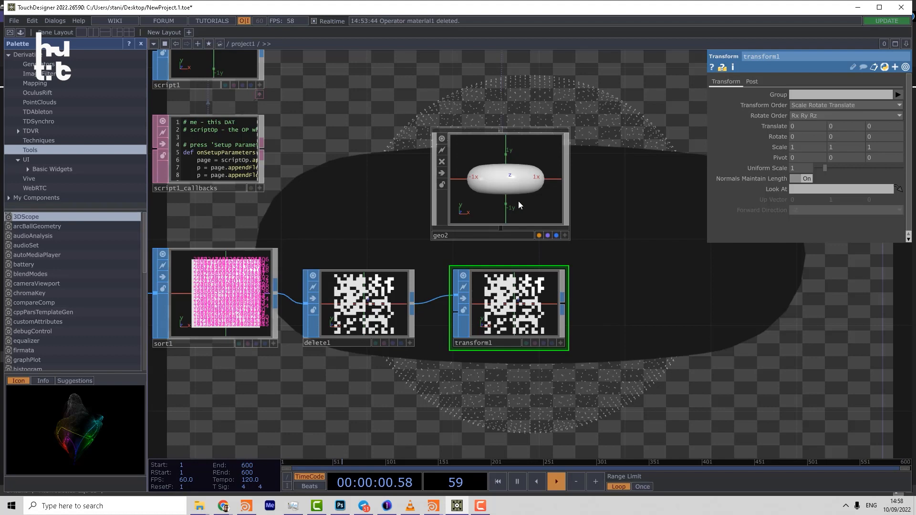
click(504, 178)
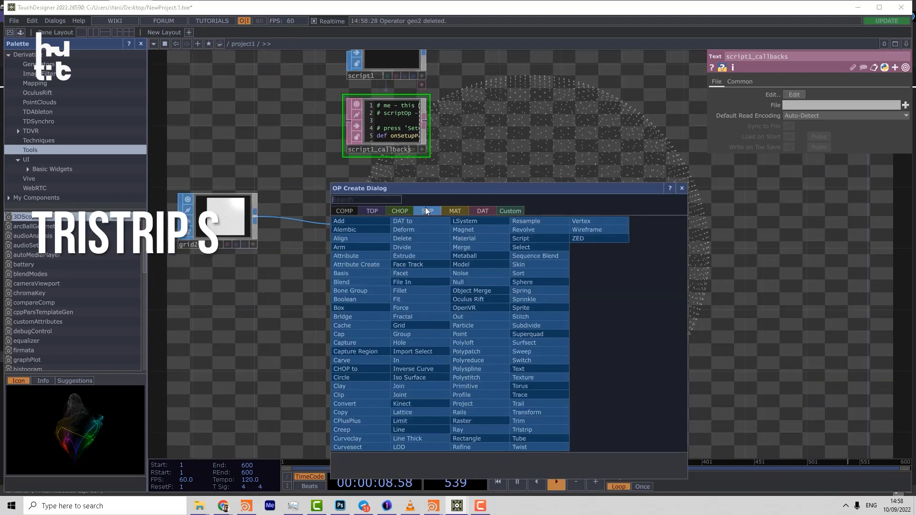
Step: Place the unconnected tristrip1 node in the network
click(522, 429)
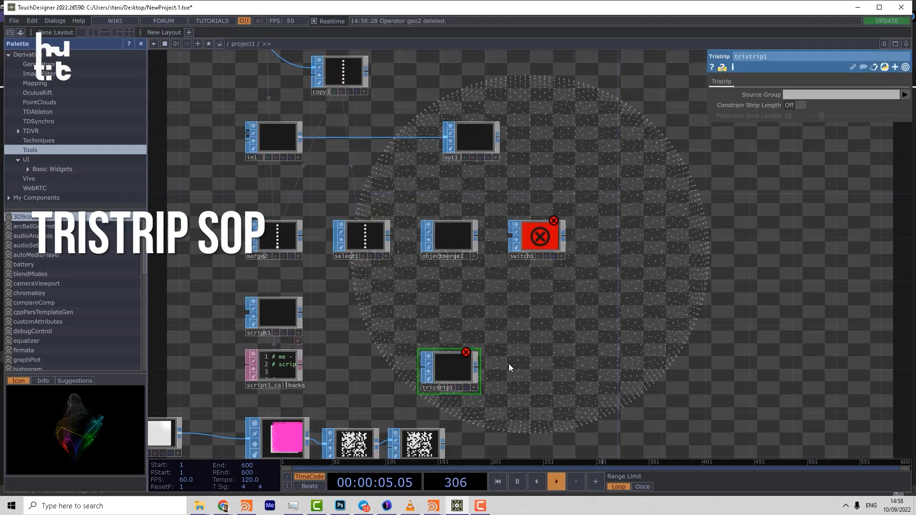